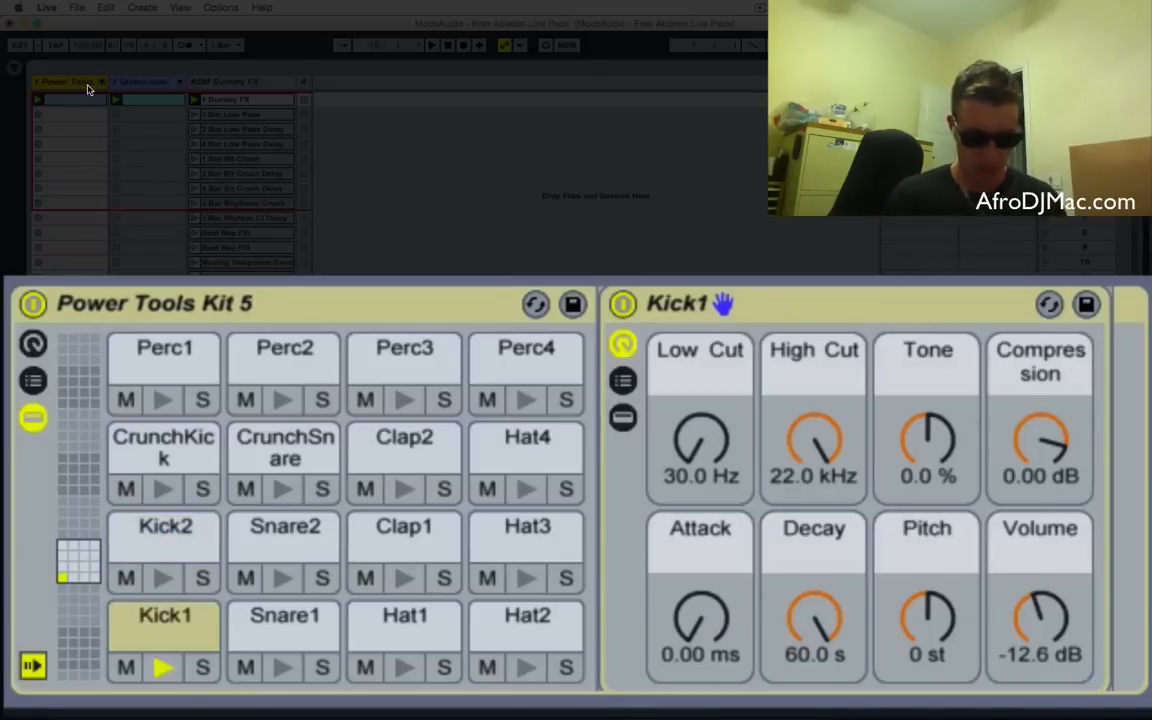
Step: Audition Clap1, Kick1, CrunchSnare, Snare2, Perc3 and Kick2 pads, then switch to the Undercover kit
{"action": "left_click", "coordinate": [404, 544]}
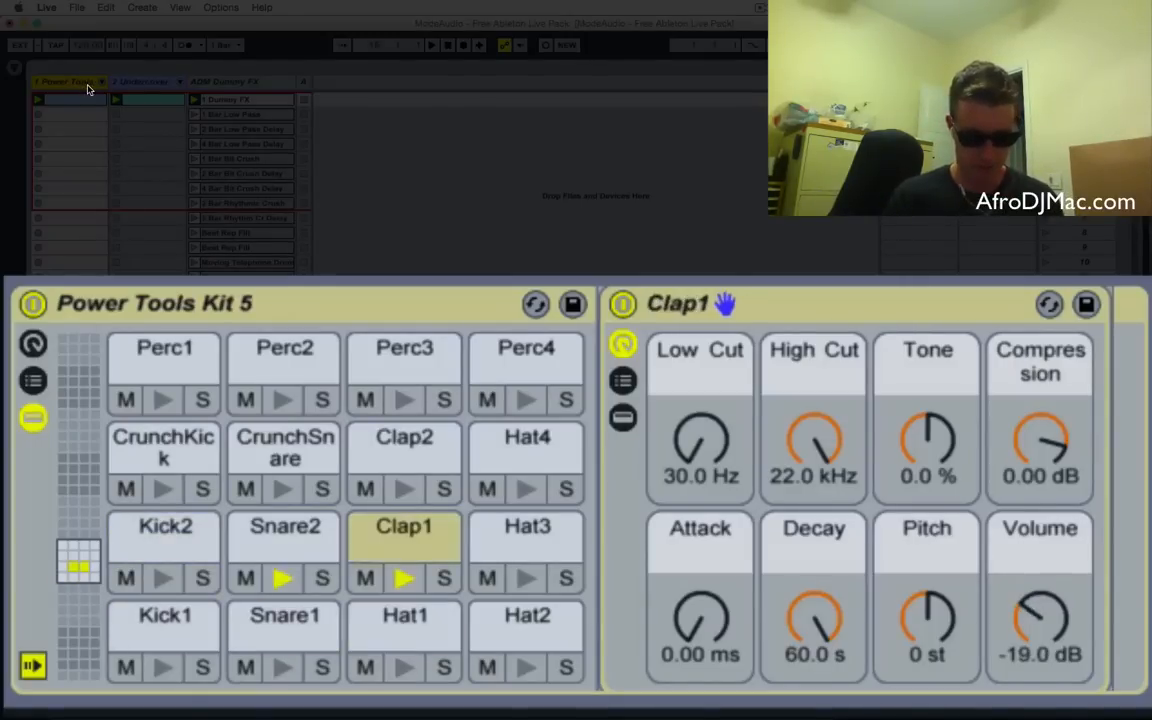
{"action": "left_click", "coordinate": [164, 624]}
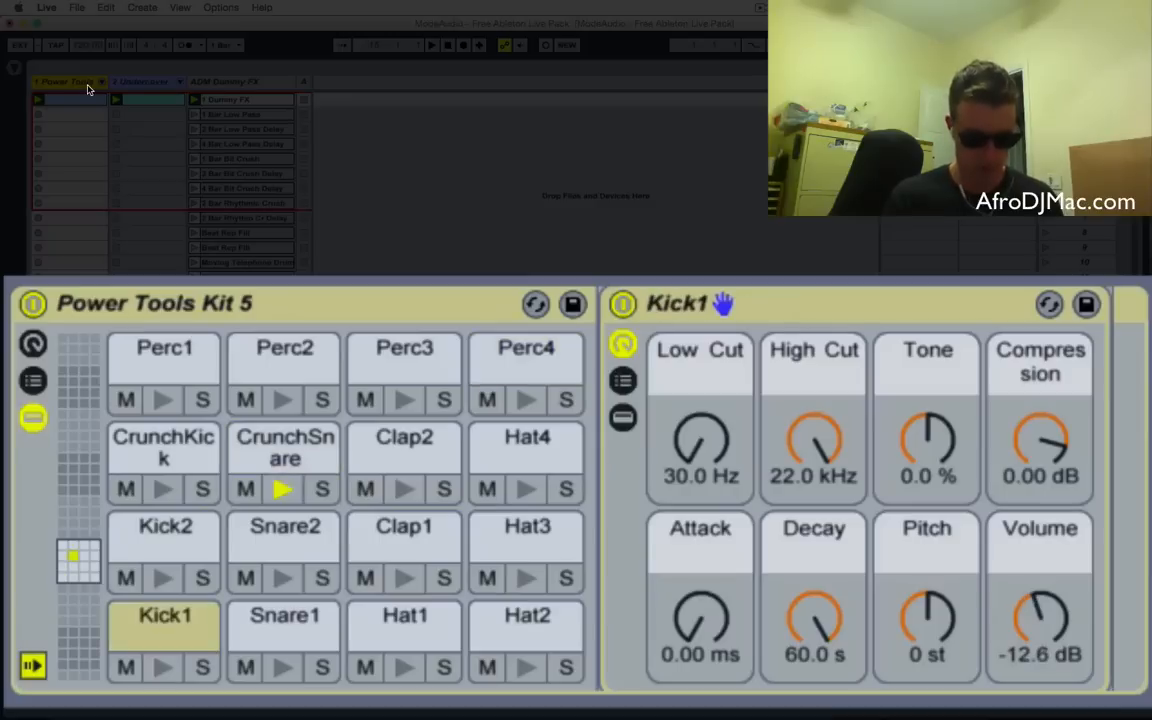
{"action": "left_click", "coordinate": [284, 448]}
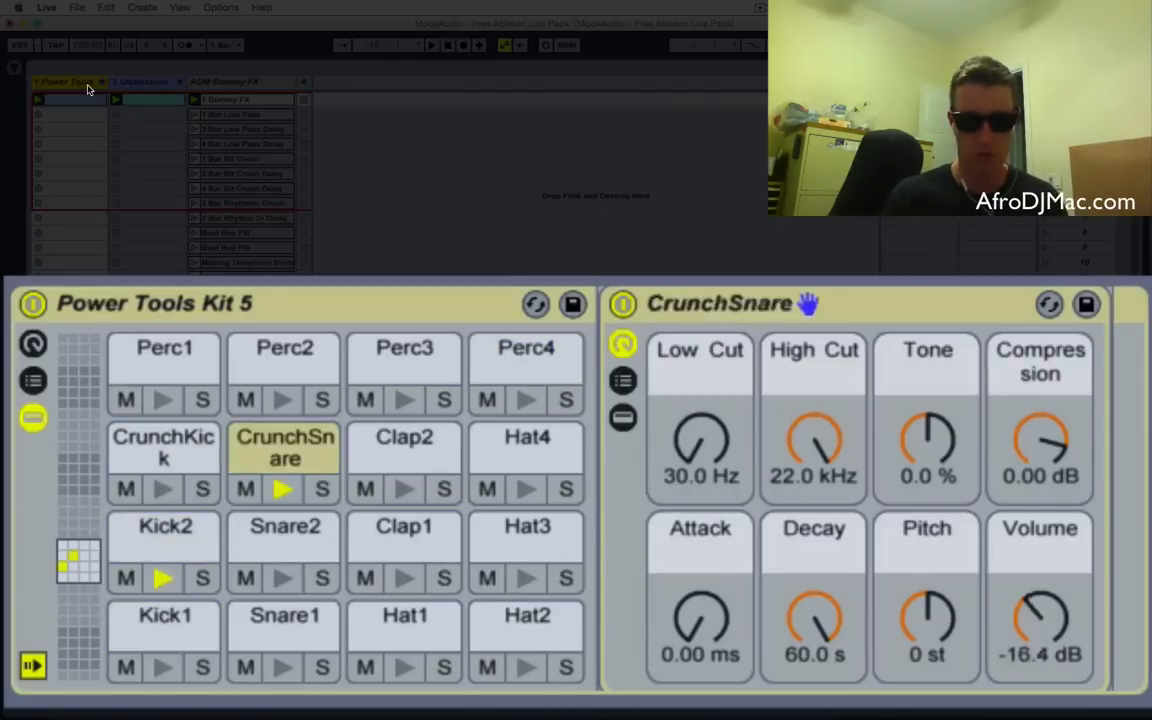
{"action": "left_click", "coordinate": [284, 526]}
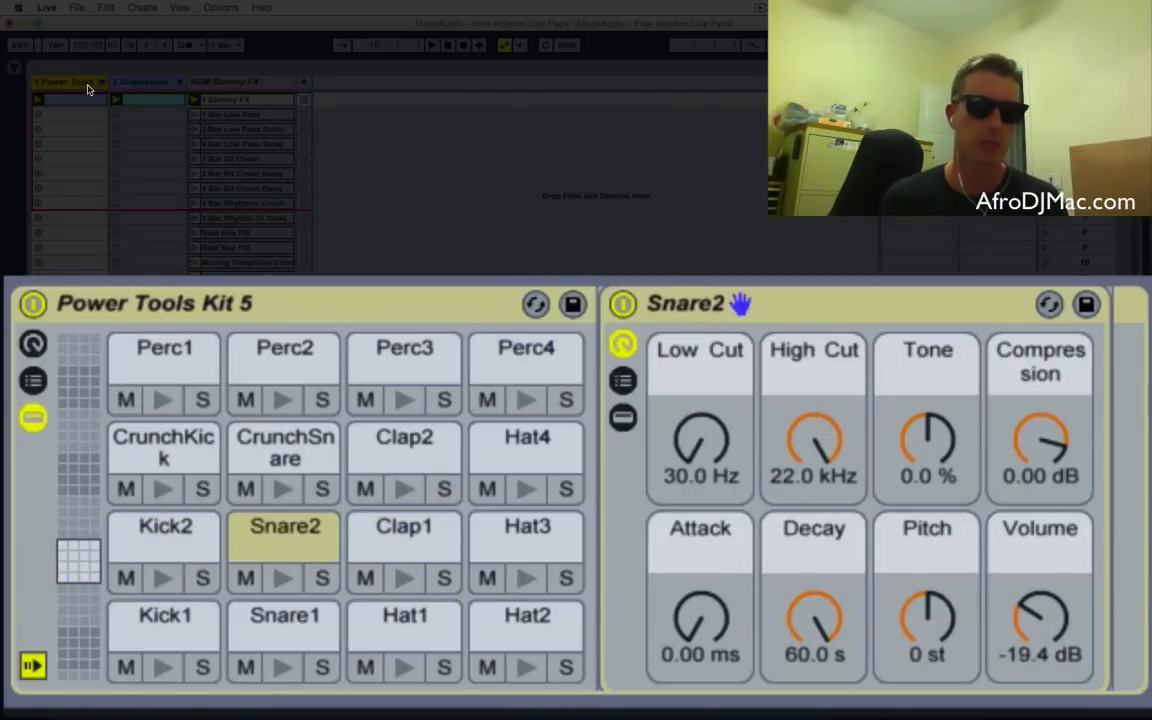
{"action": "left_click", "coordinate": [284, 578]}
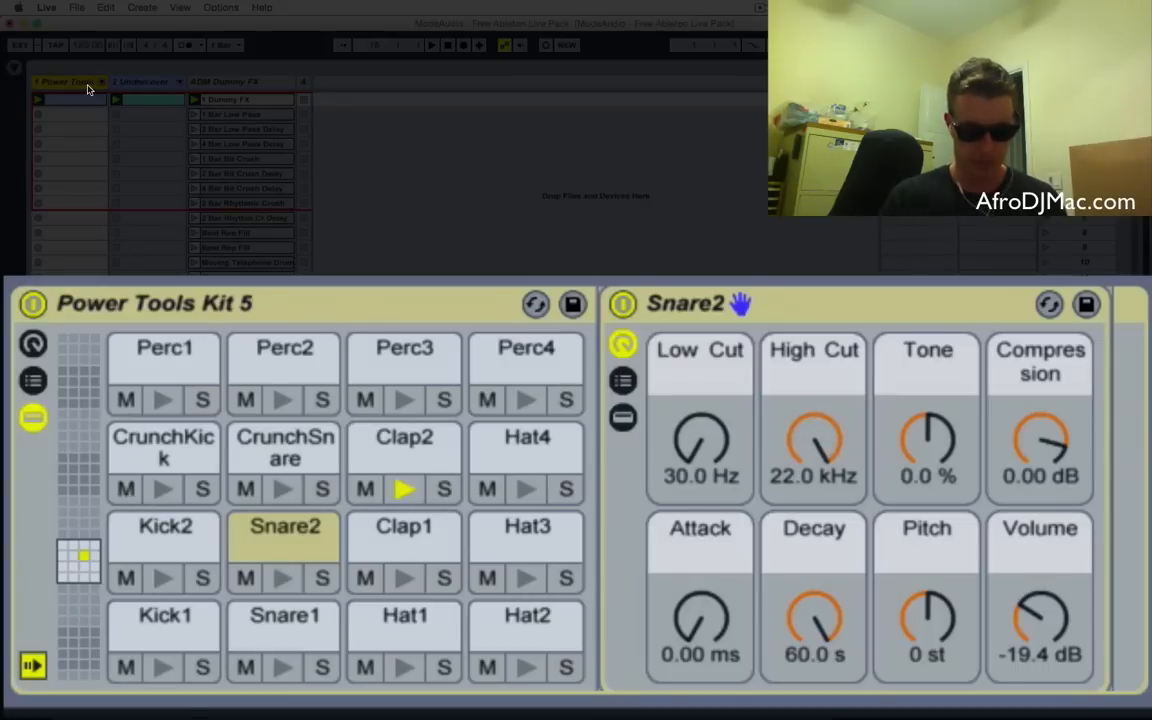
{"action": "left_click", "coordinate": [404, 444]}
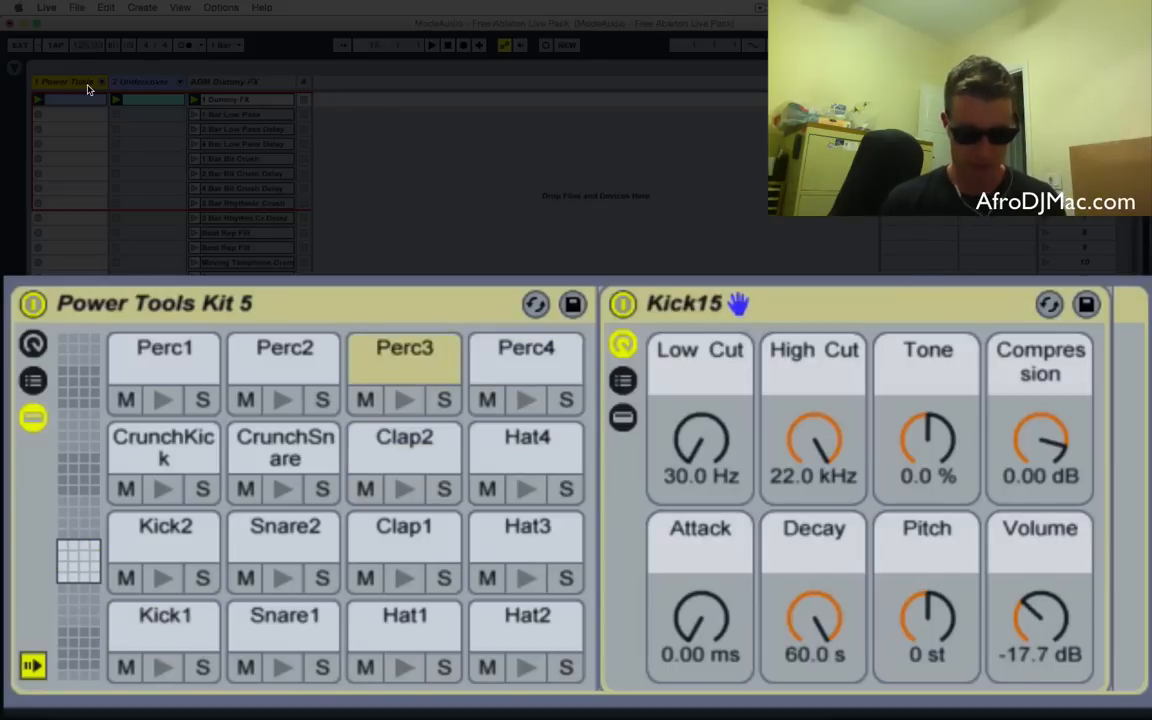
{"action": "left_click", "coordinate": [164, 540]}
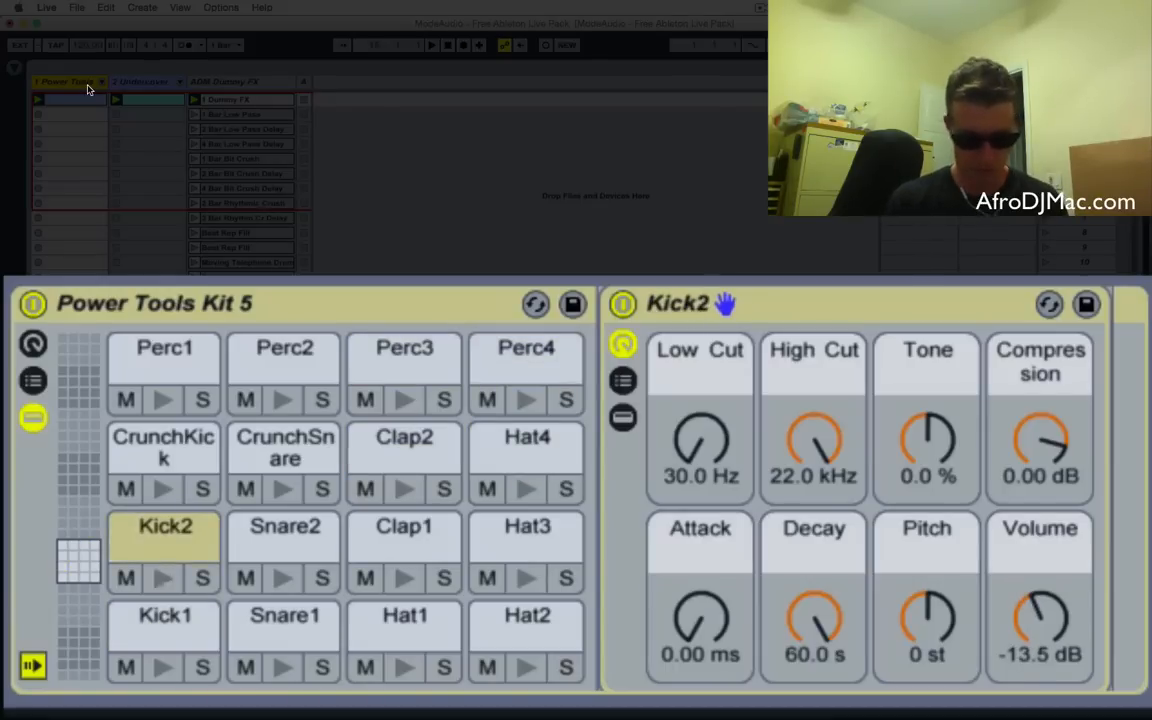
{"action": "left_click", "coordinate": [404, 578]}
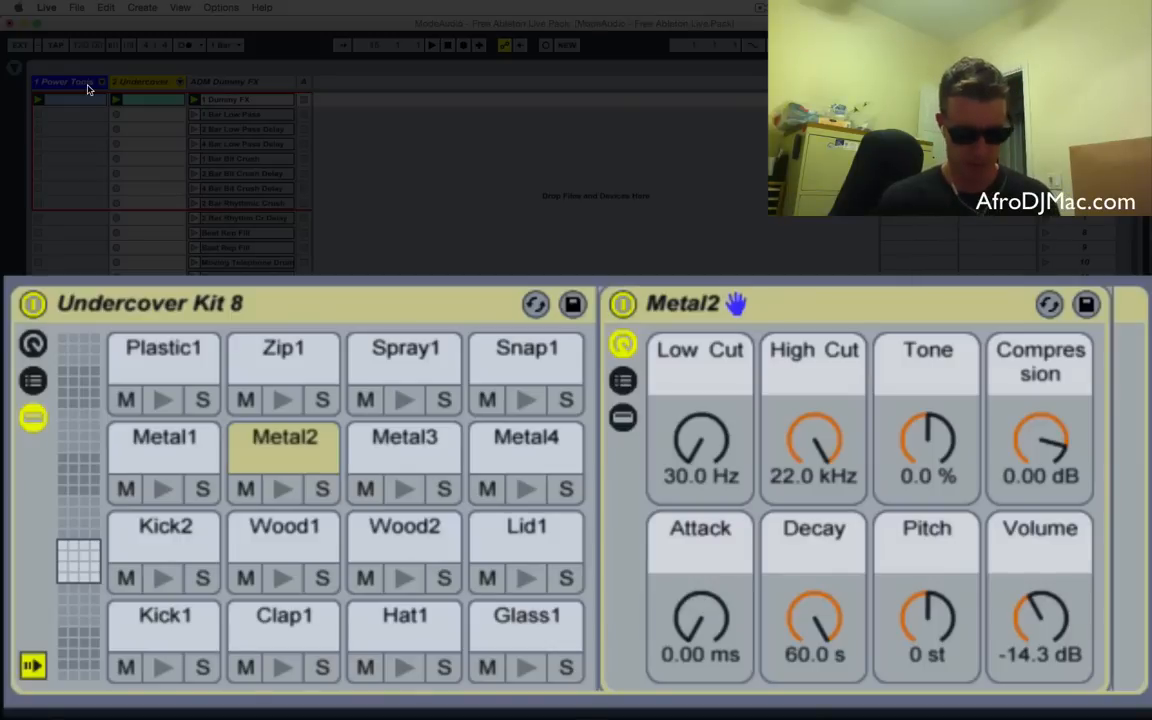
{"action": "left_click", "coordinate": [284, 540]}
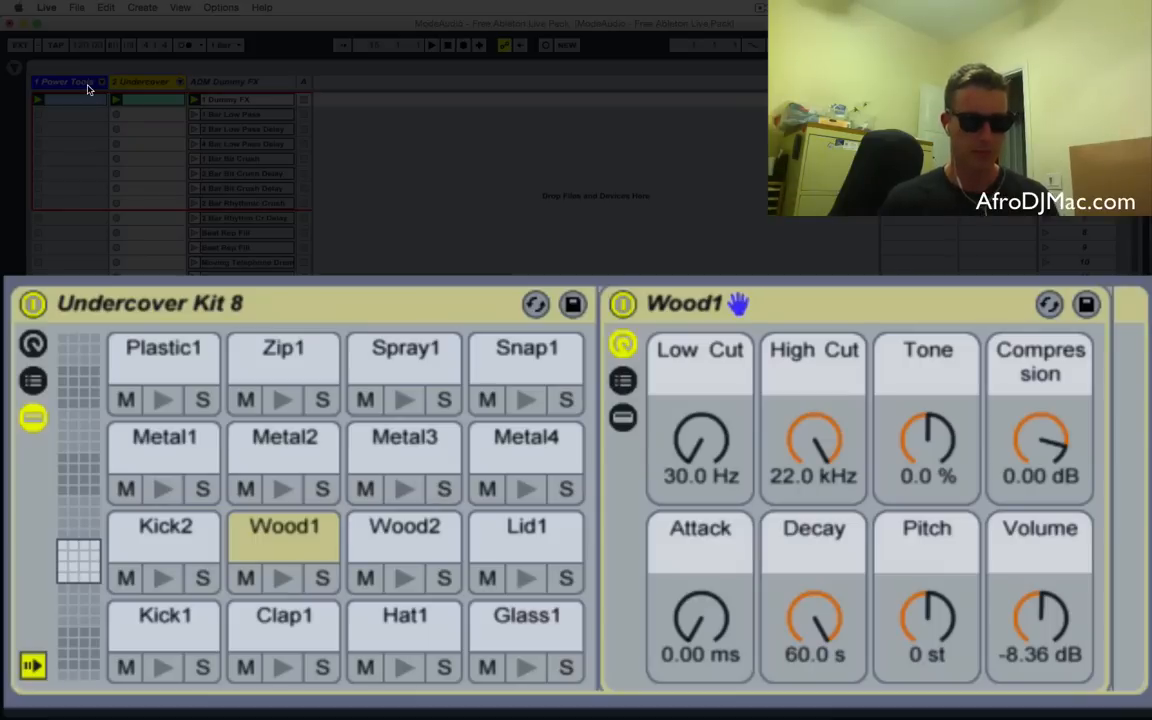
{"action": "left_click", "coordinate": [404, 526]}
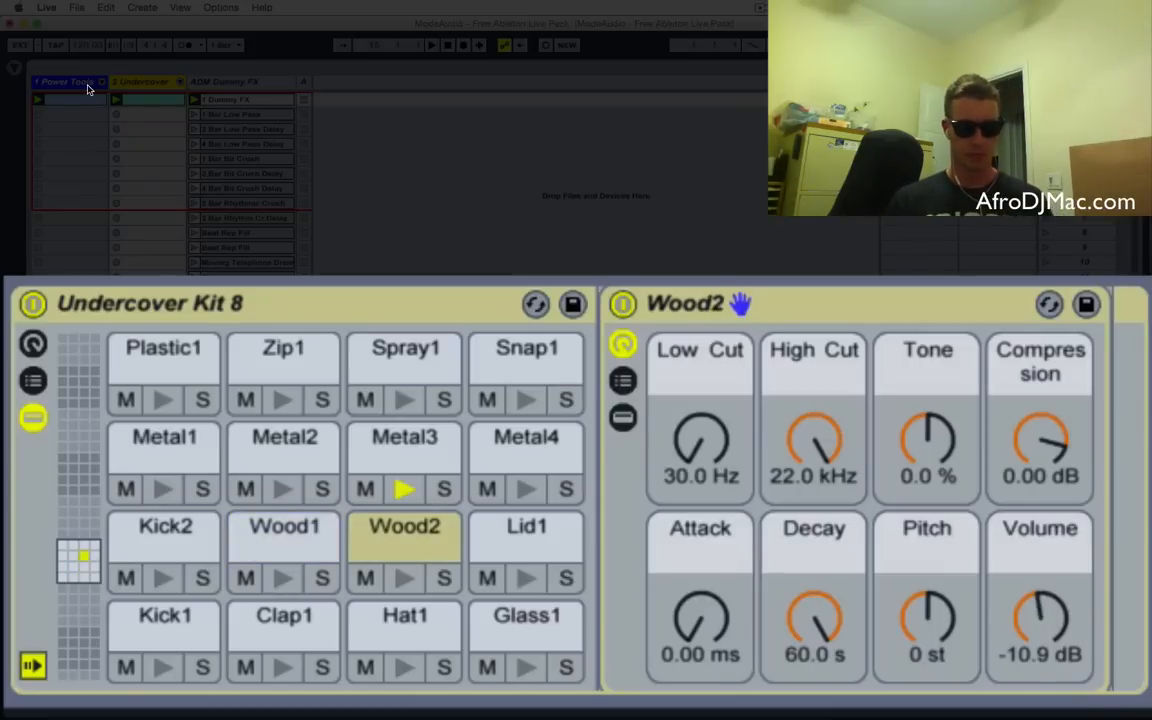
{"action": "left_click", "coordinate": [164, 436]}
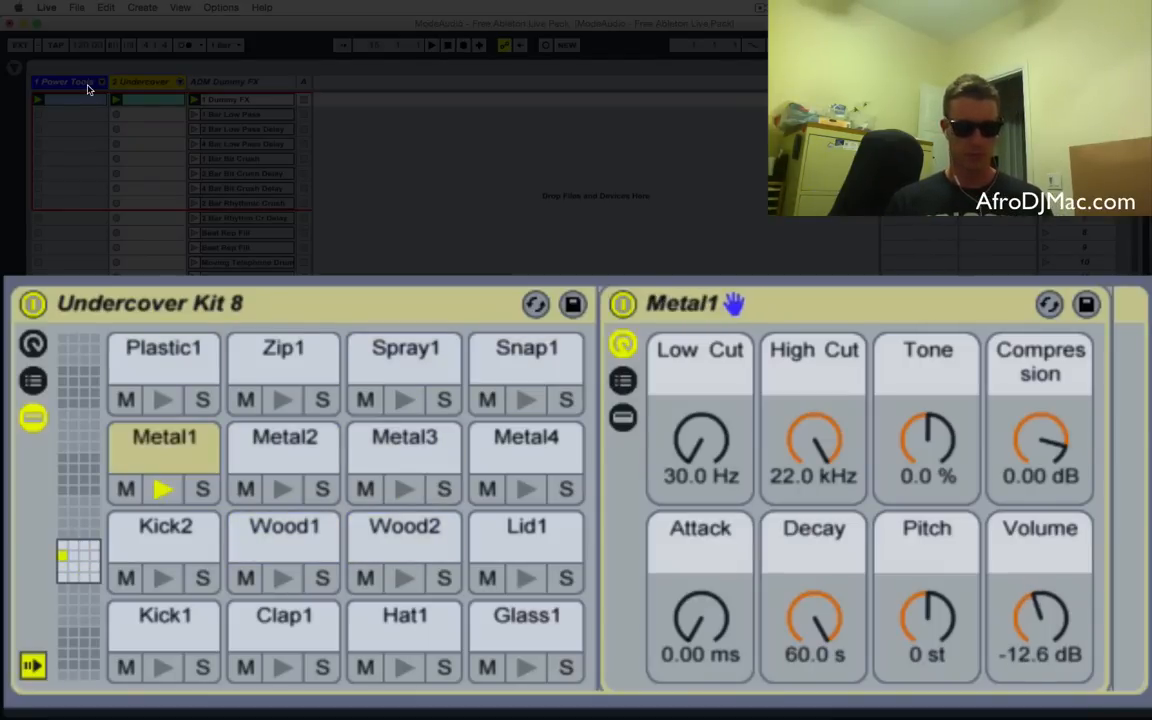
{"action": "left_click", "coordinate": [404, 616]}
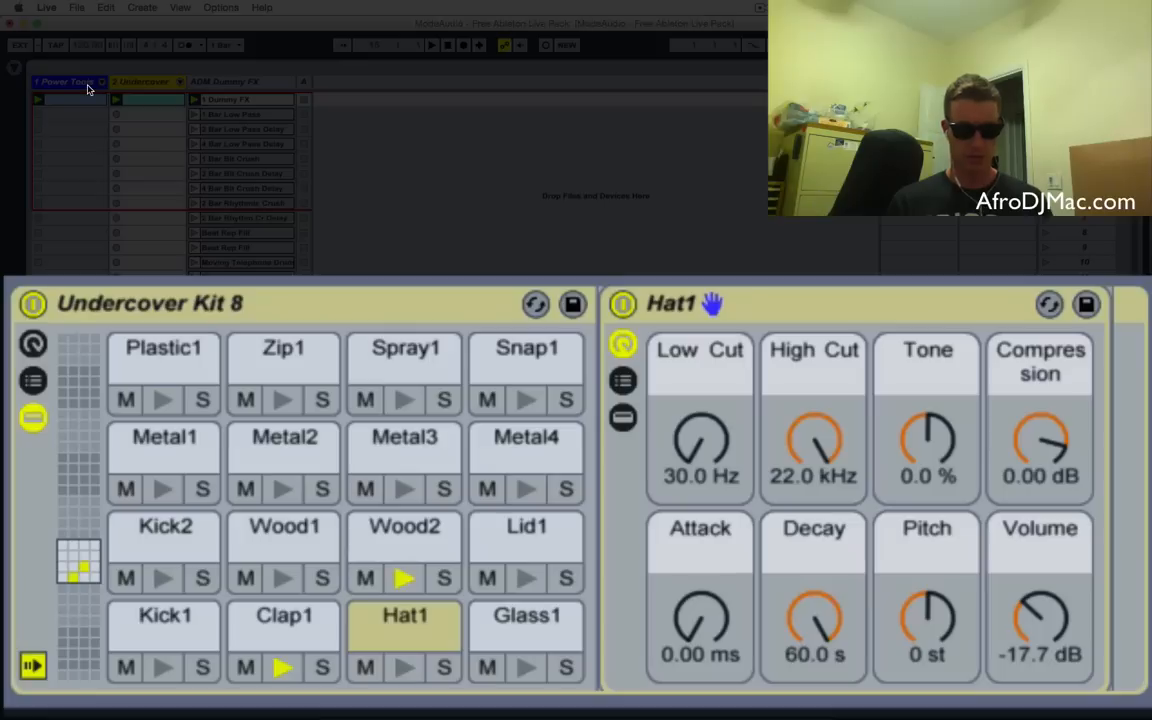
{"action": "left_click", "coordinate": [526, 348]}
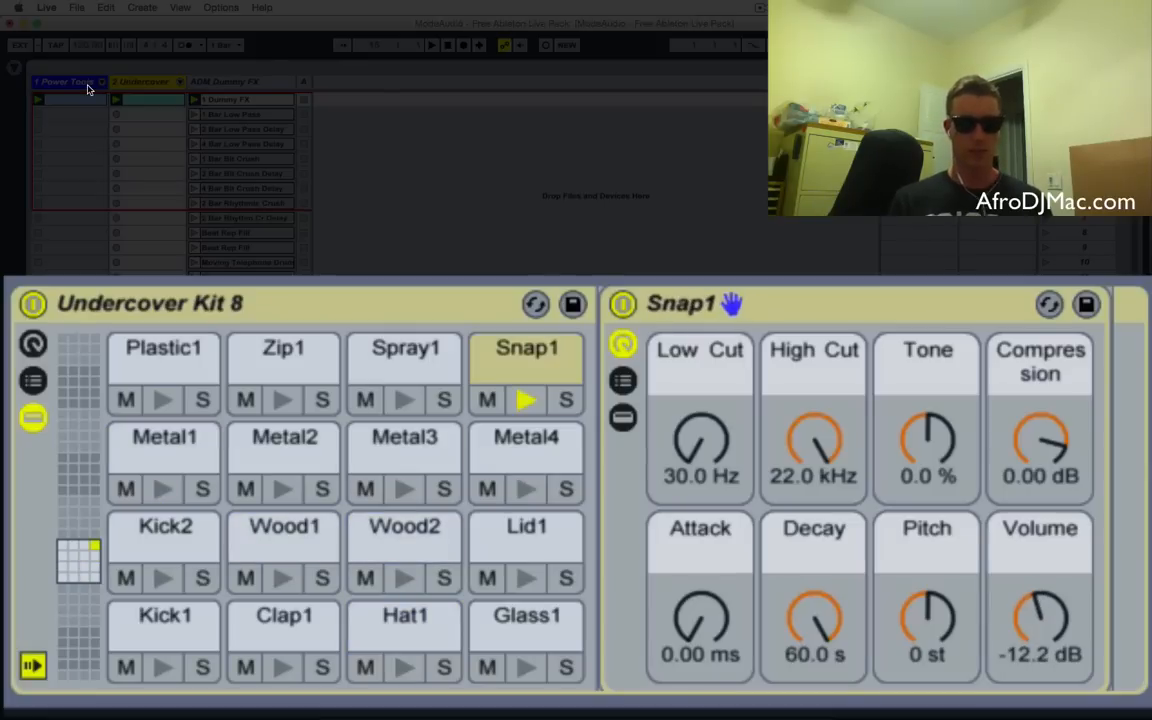
{"action": "left_click", "coordinate": [282, 356]}
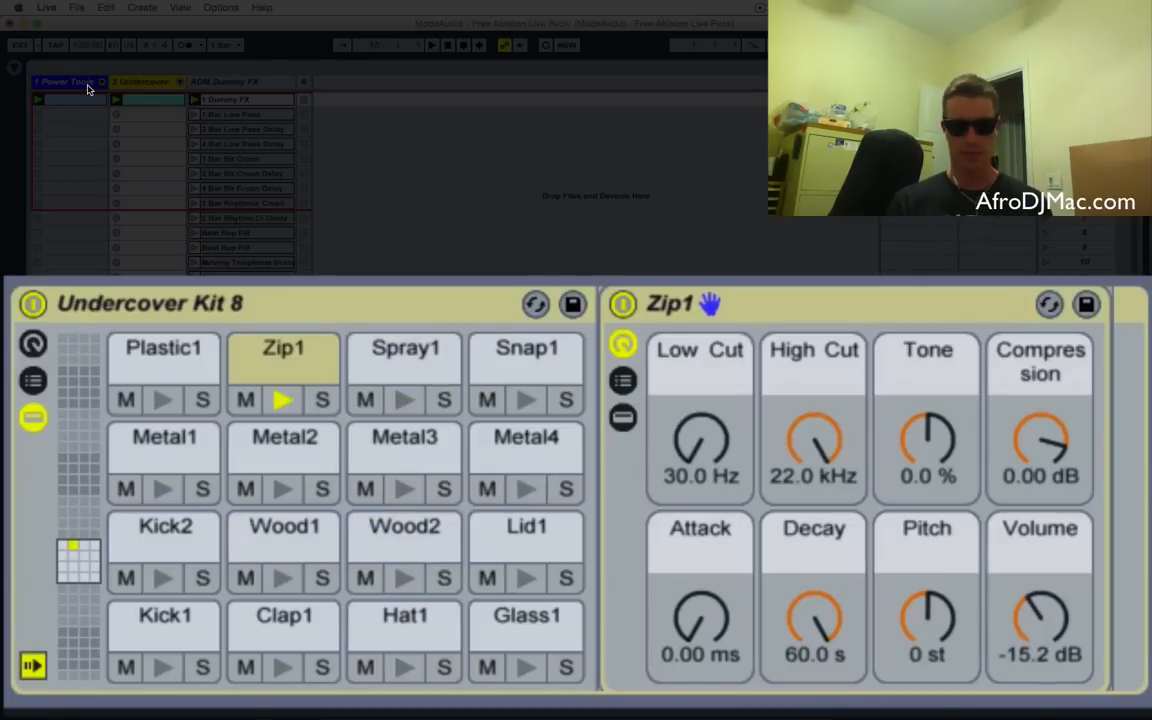
{"action": "left_click_drag", "start_coordinate": [700, 440], "coordinate": [700, 400]}
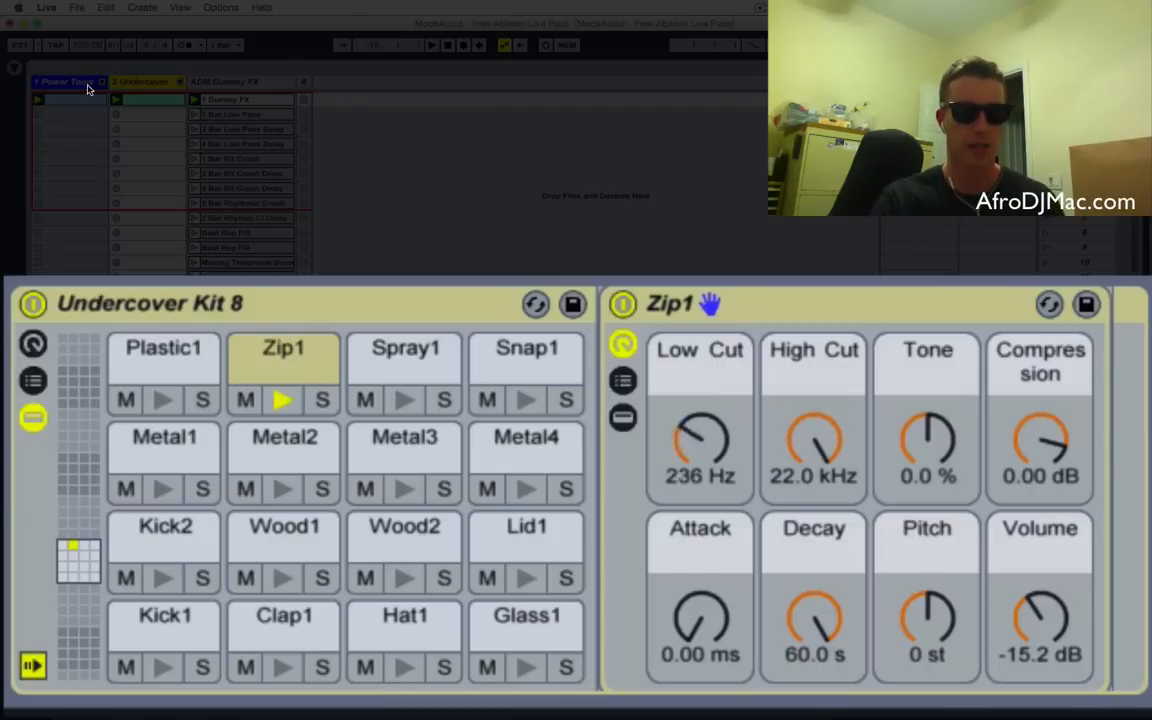
{"action": "left_click_drag", "start_coordinate": [700, 440], "coordinate": [700, 490]}
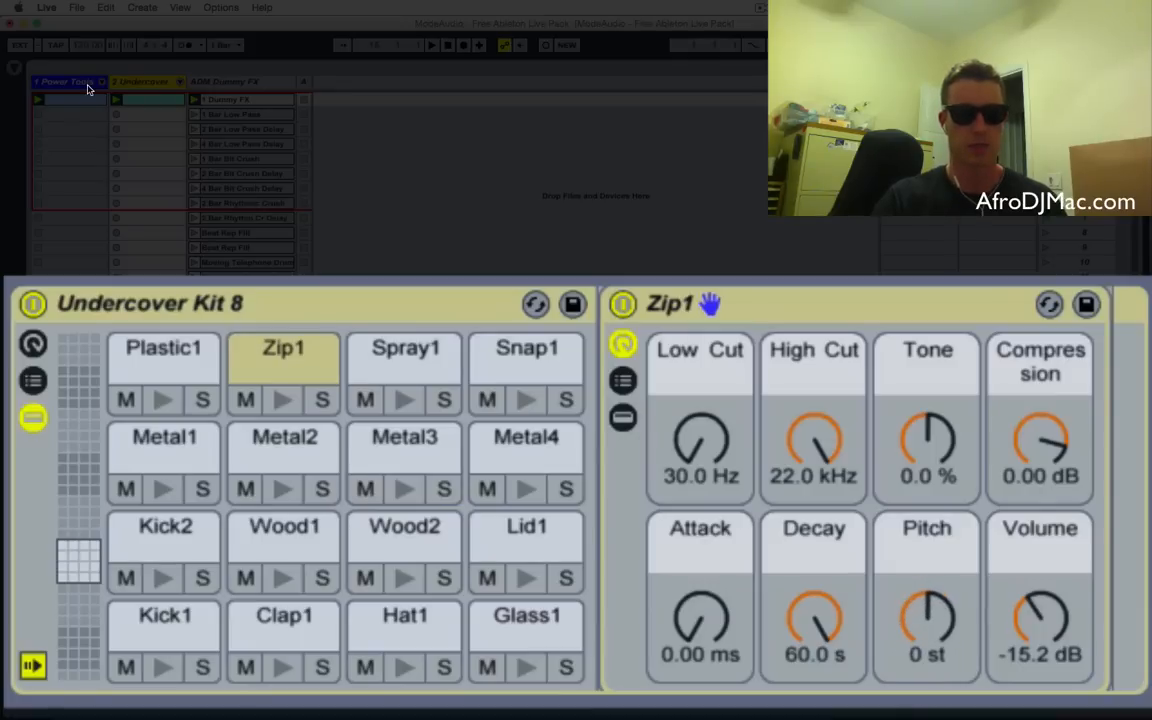
{"action": "left_click", "coordinate": [526, 348]}
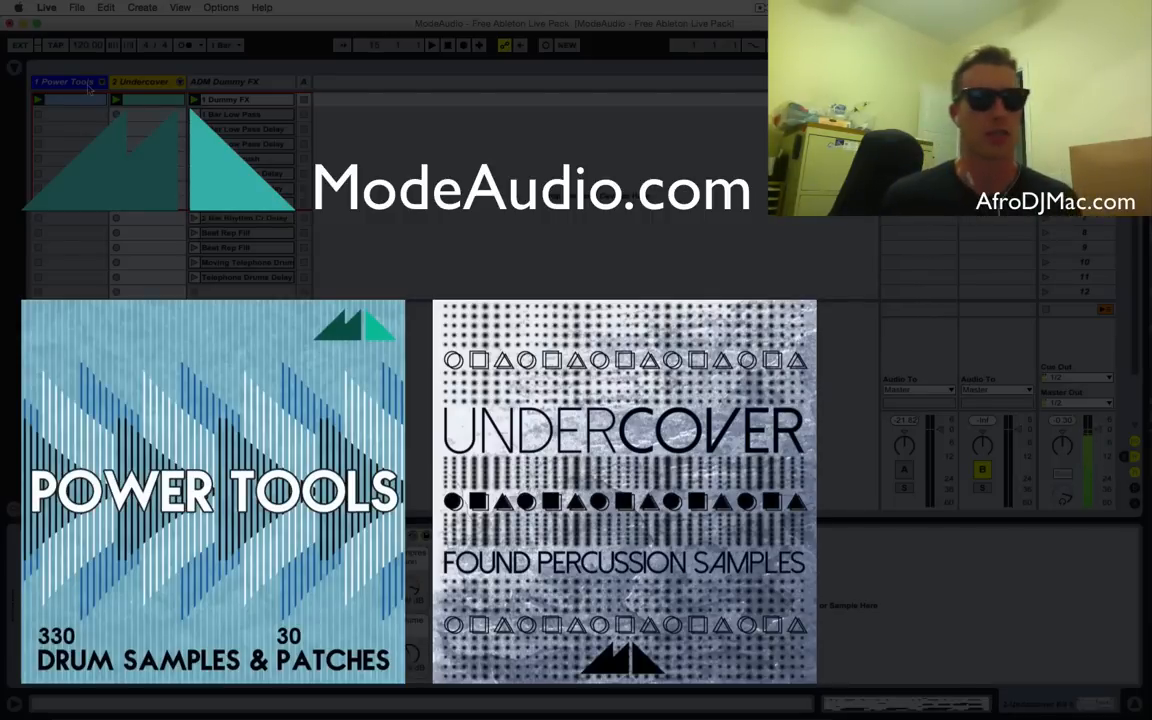
Step: Select the ADM Dummy FX track to reveal its effect device chain
{"action": "left_click", "coordinate": [144, 80]}
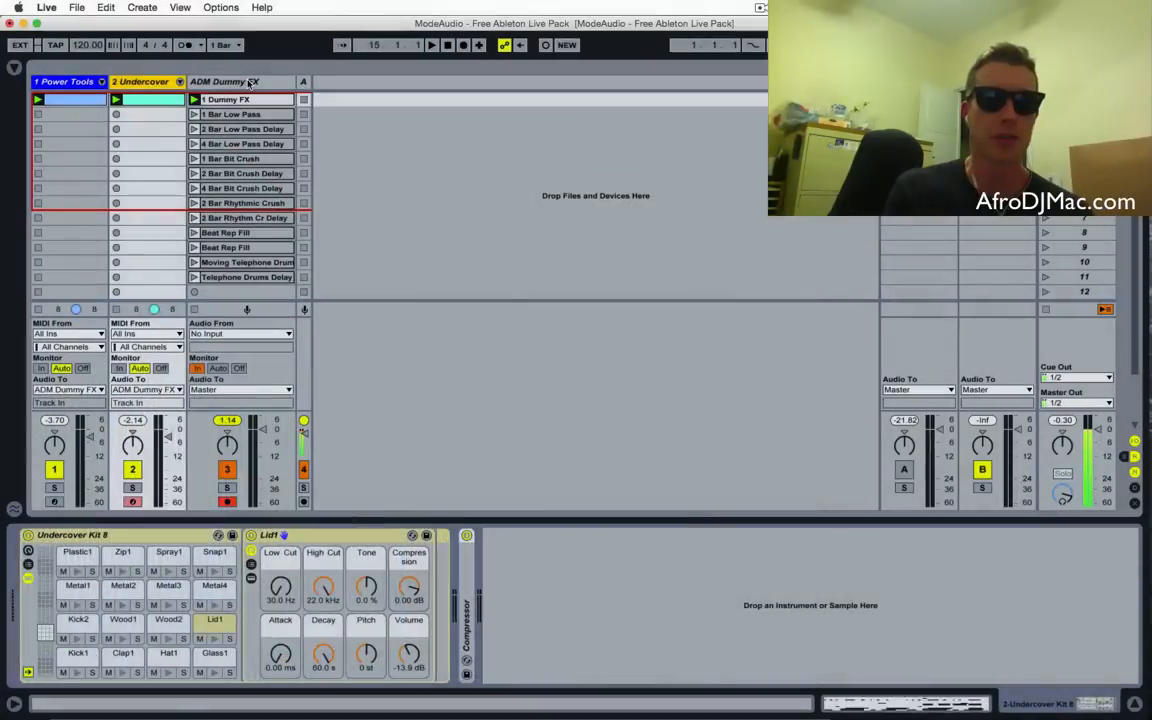
{"action": "left_click", "coordinate": [240, 80]}
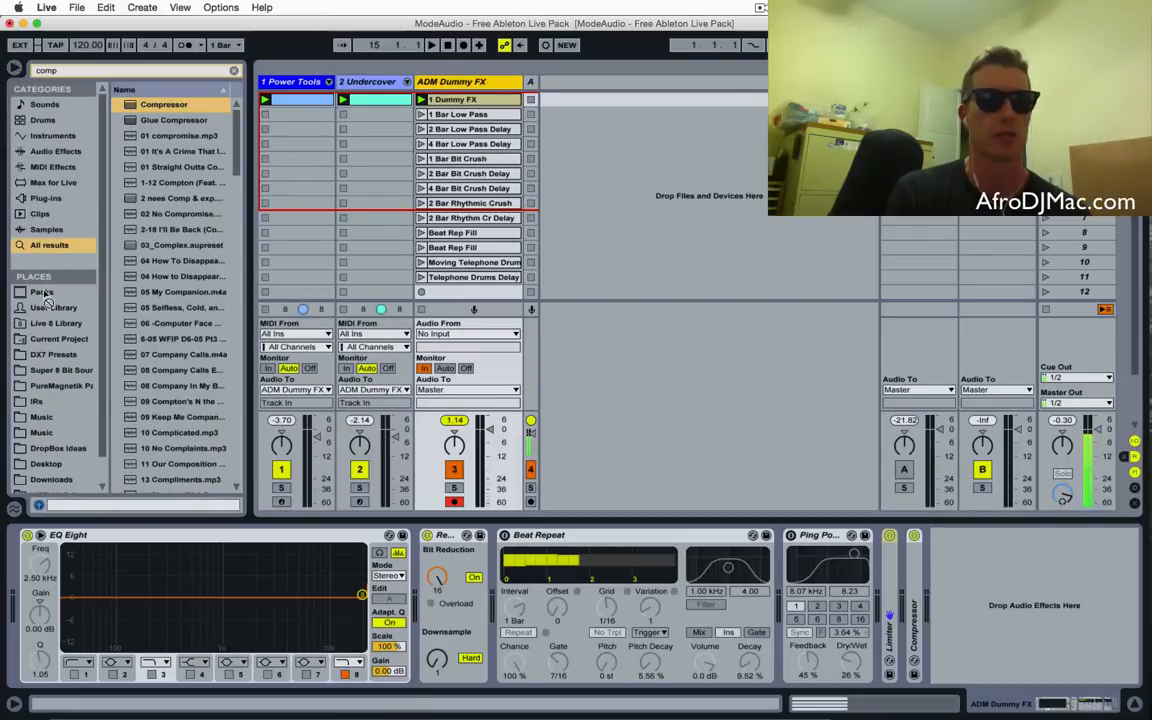
Step: Locate ADM Dummy FX.als in the User Library and bring an ADM Dummy FX clip into Clip View
{"action": "left_click", "coordinate": [54, 308]}
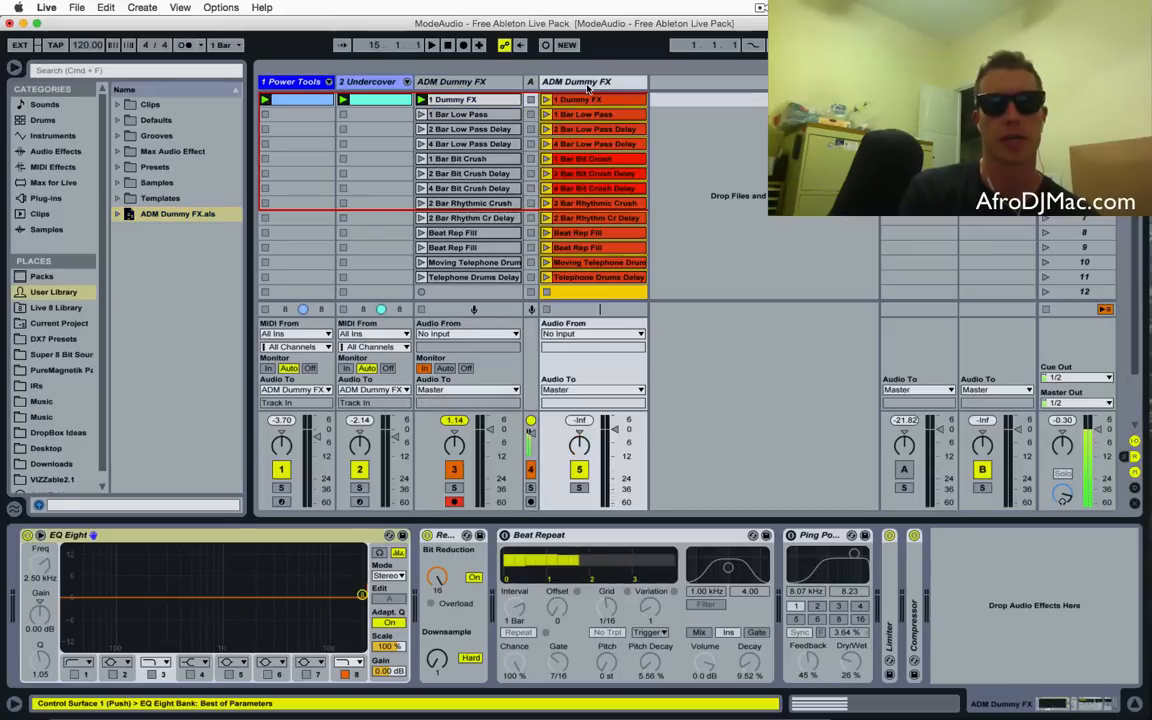
{"action": "left_click", "coordinate": [592, 80]}
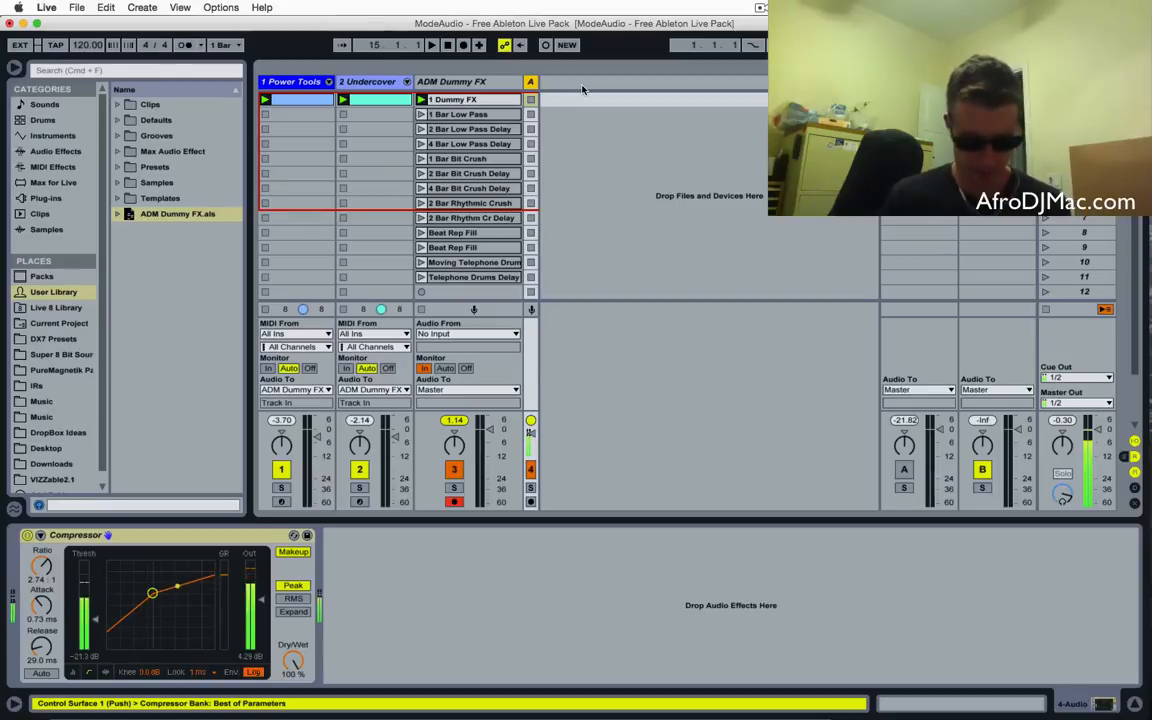
{"action": "left_click", "coordinate": [432, 44]}
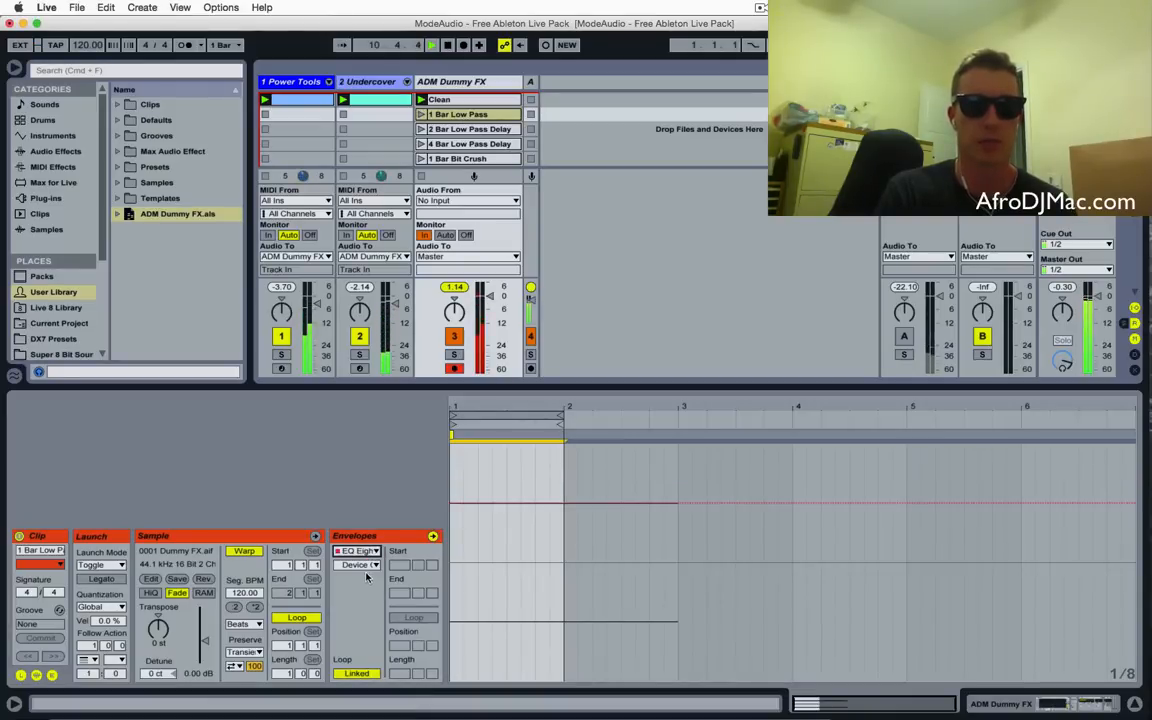
Step: Choose the EQ Eight '8 Frequency A' control in the clip's Envelopes chooser
{"action": "left_click", "coordinate": [356, 564]}
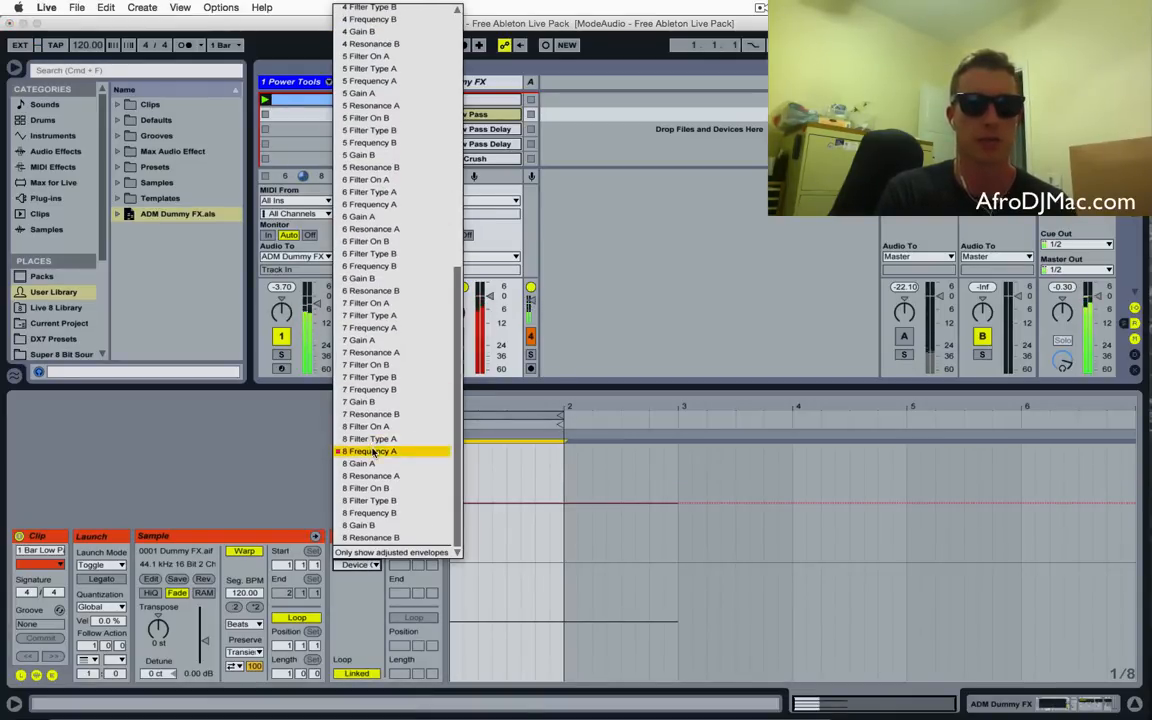
{"action": "left_click", "coordinate": [370, 452]}
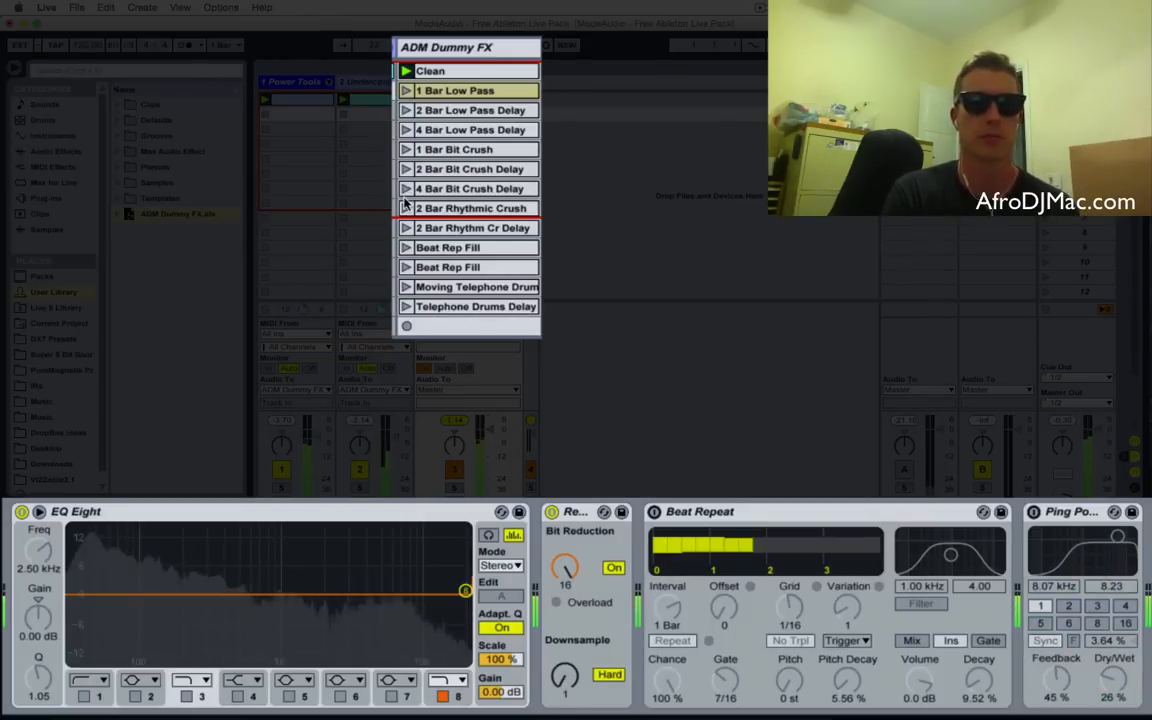
Step: Launch the Telephone Drums Delay clip with Monitor In and disarm the ADM Dummy FX track
{"action": "left_click", "coordinate": [470, 208]}
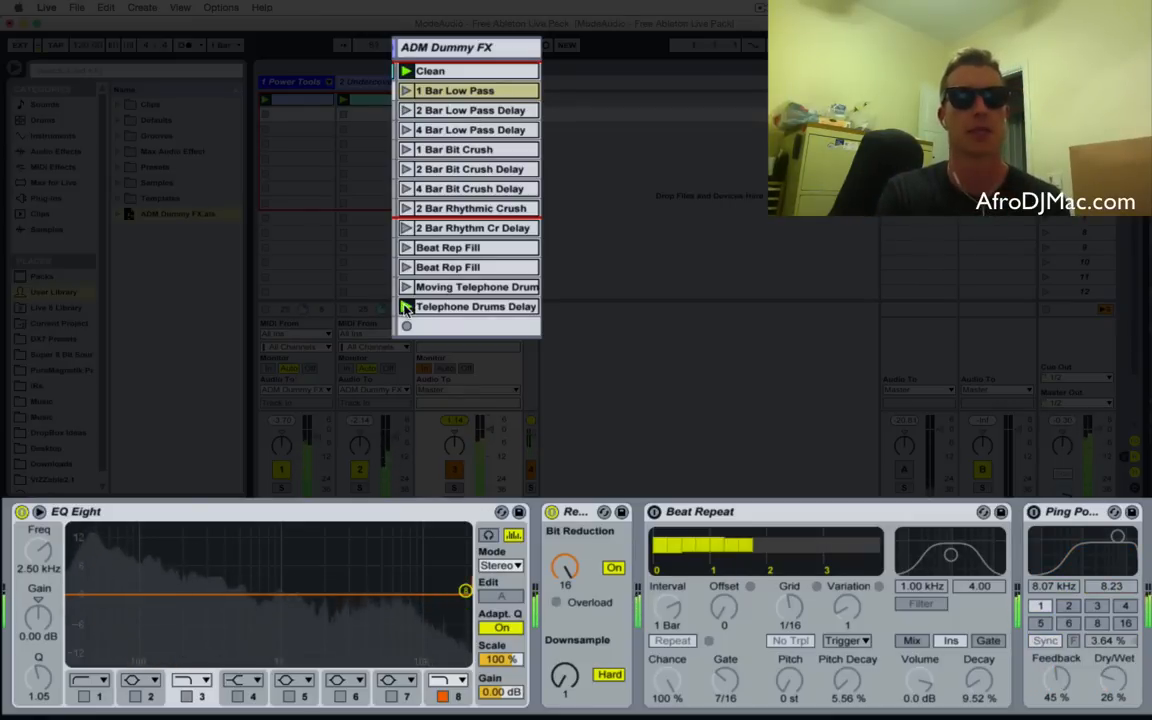
{"action": "left_click", "coordinate": [476, 306]}
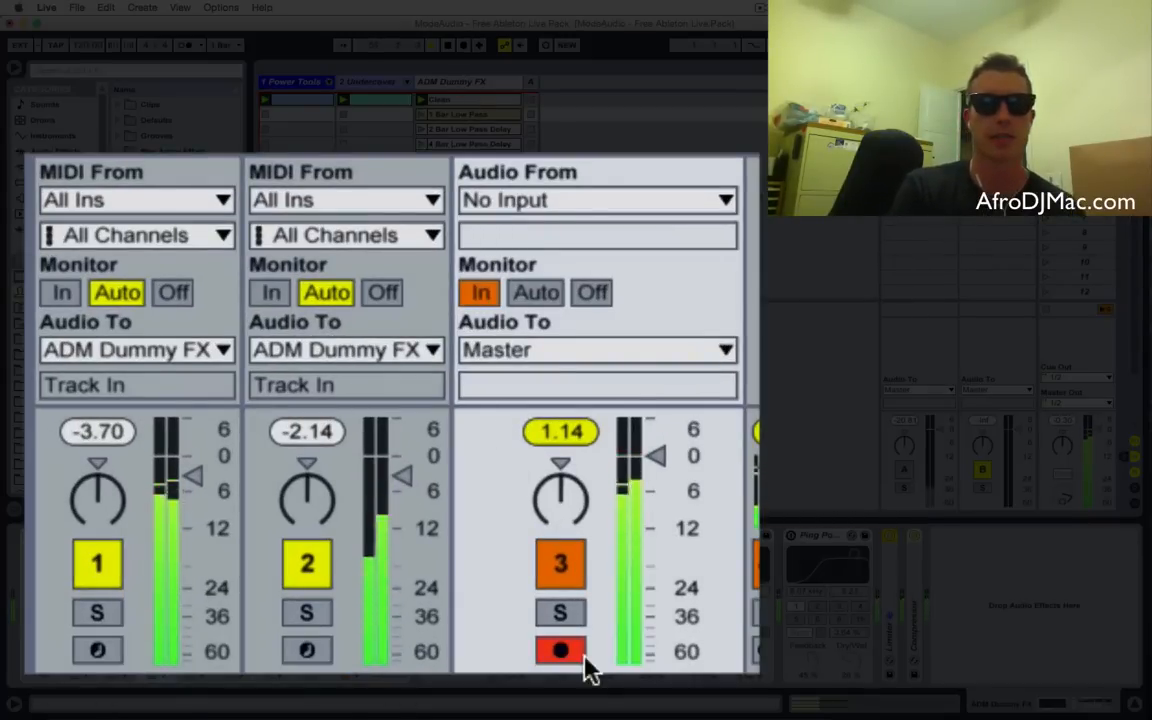
{"action": "left_click", "coordinate": [560, 650]}
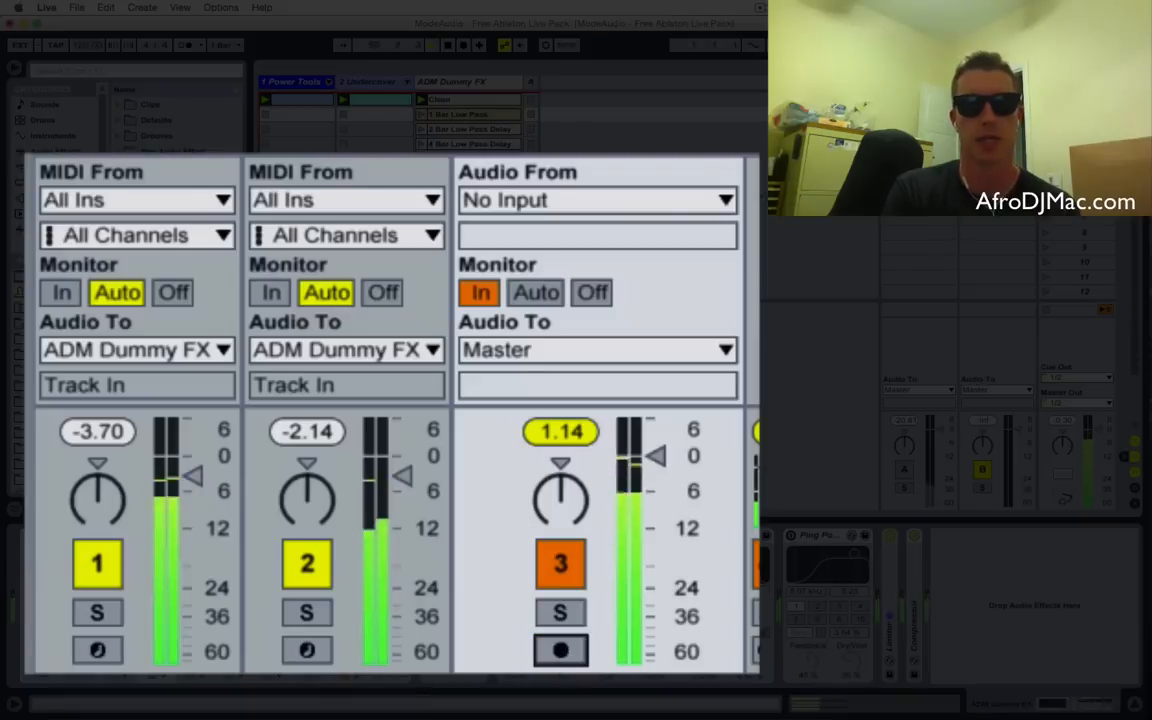